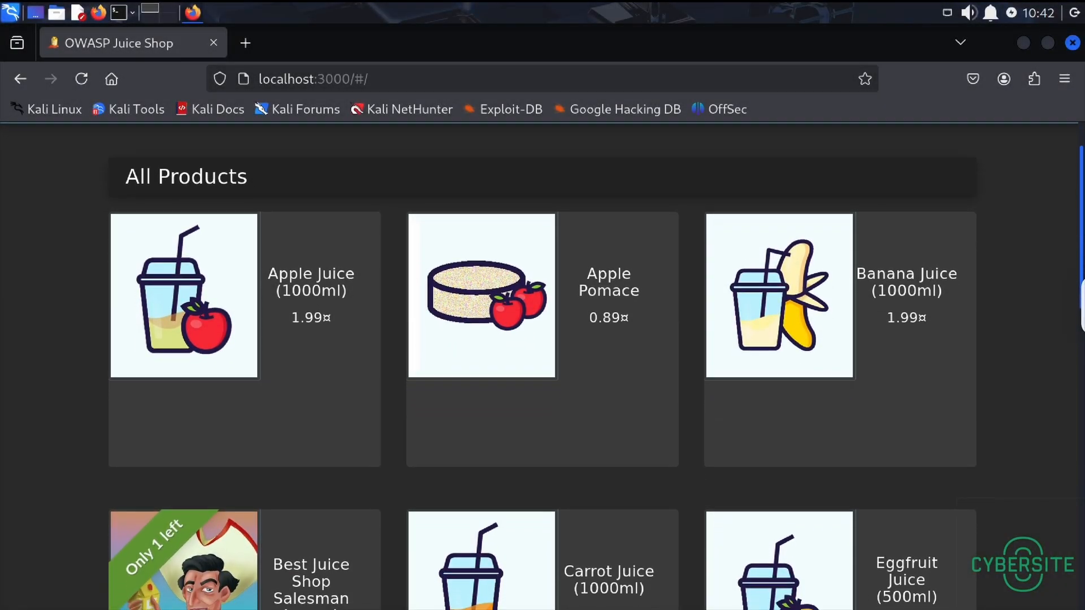
Scroll the Juice Shop product listing, then close Firefox to leave the Kali desktop.
scroll(down, 3)
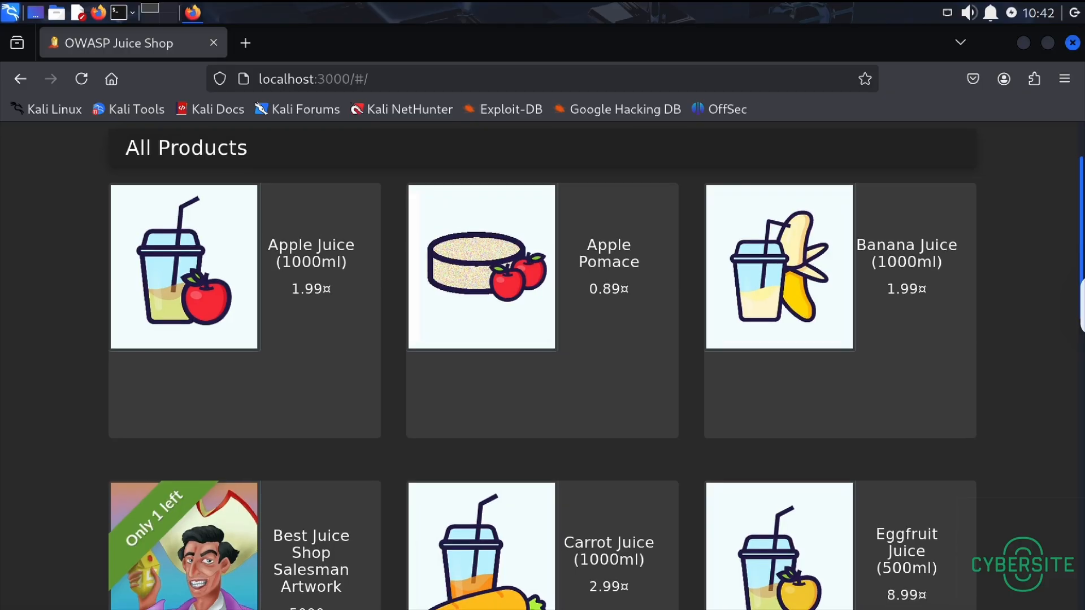
scroll(down, 3)
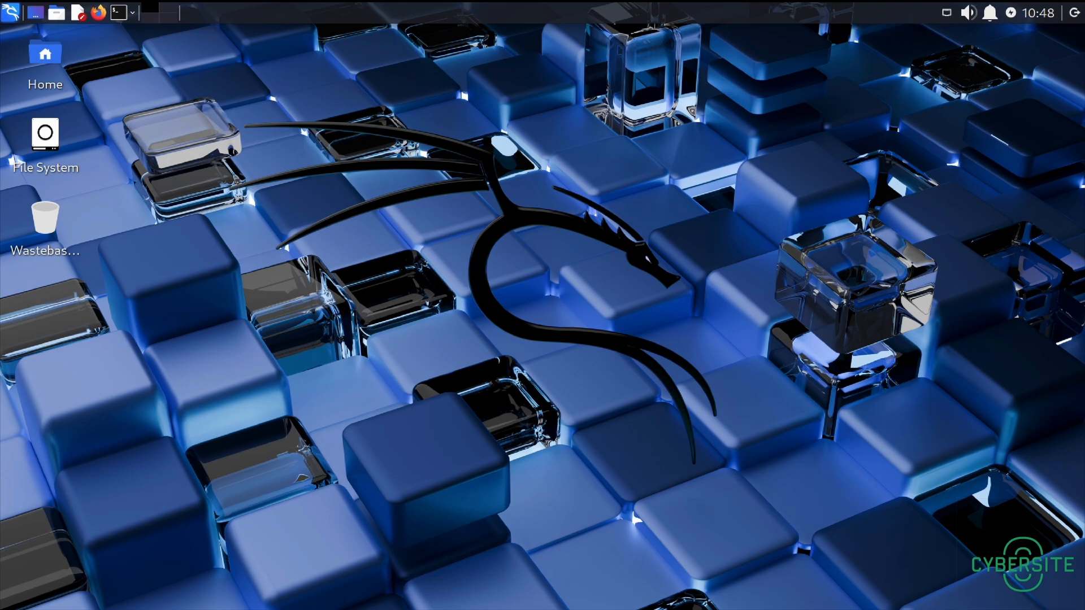
mouse_move(102, 30)
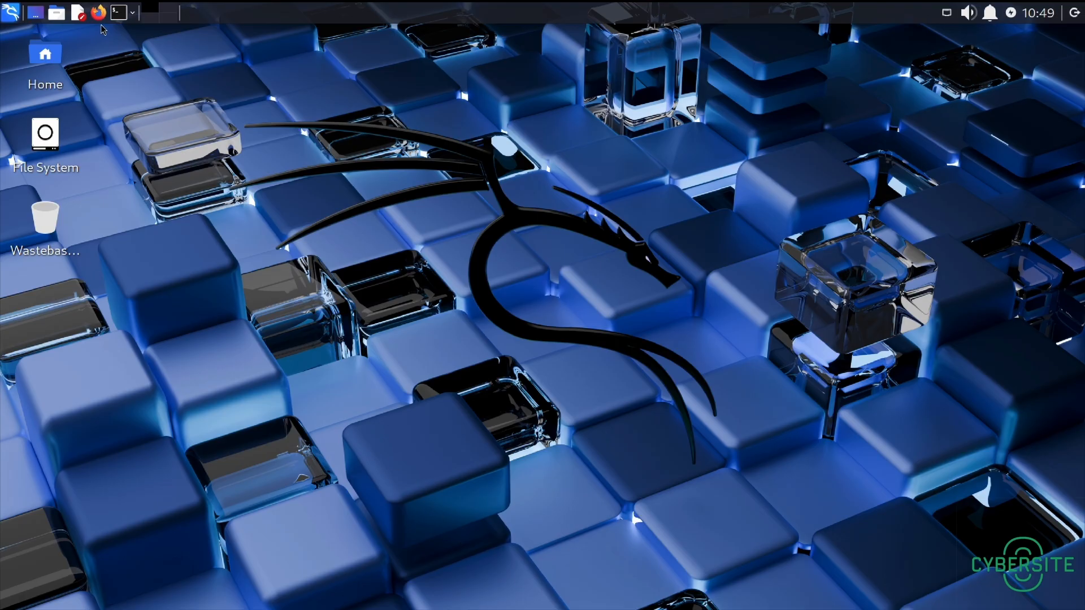
In a new QTerminal window, run sudo apt update and authorise it with the sudo password.
click(117, 12)
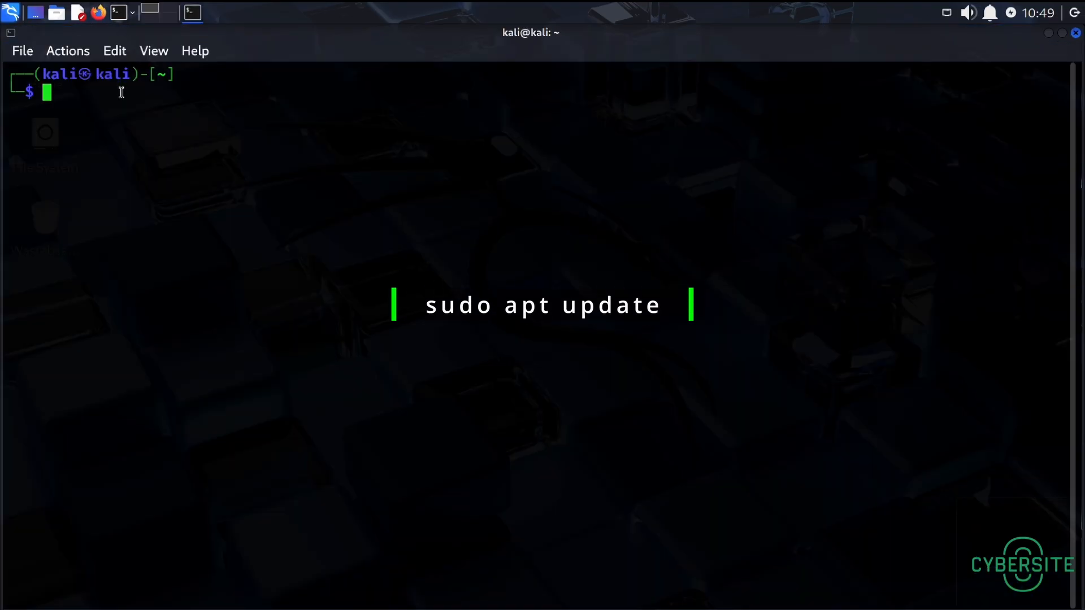
text(sudo apt update)
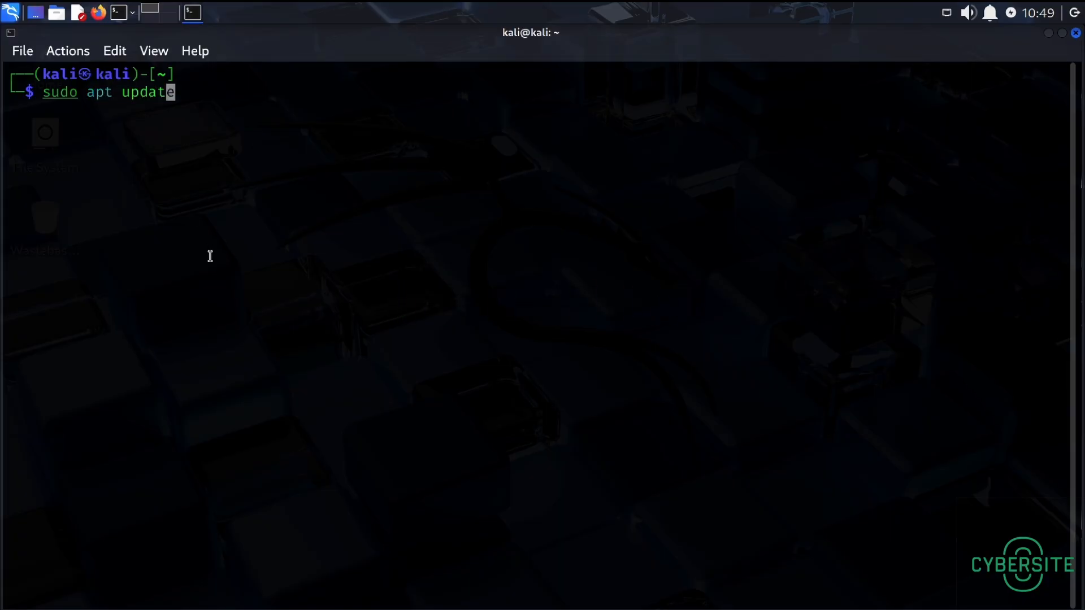
key(Return)
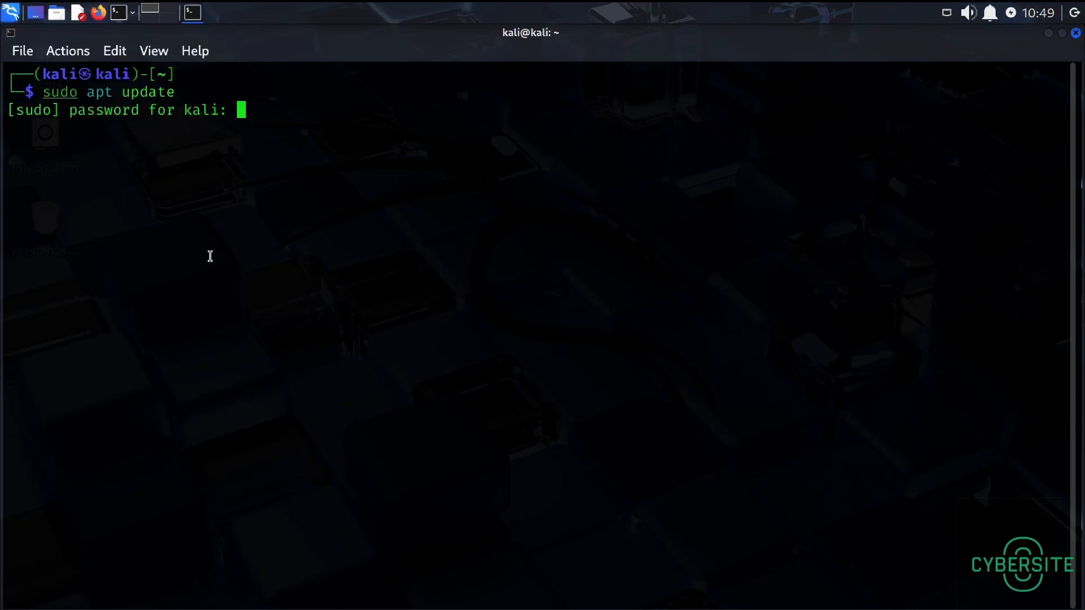
key(Return)
text(sudo apt install)
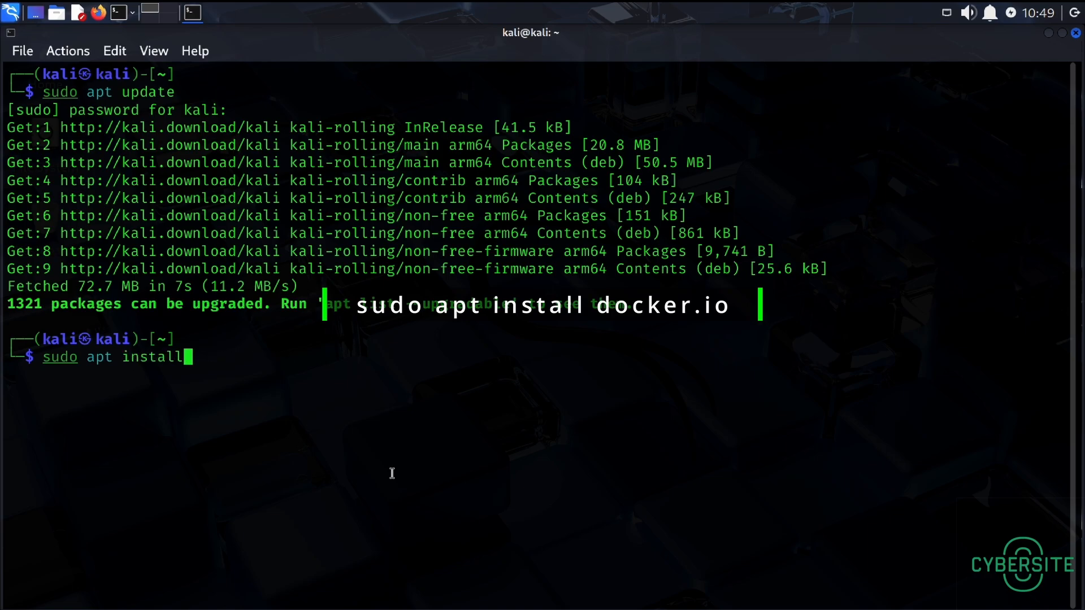
Install docker.io with sudo apt install, answering Y at the Continue prompt.
text(docker.)
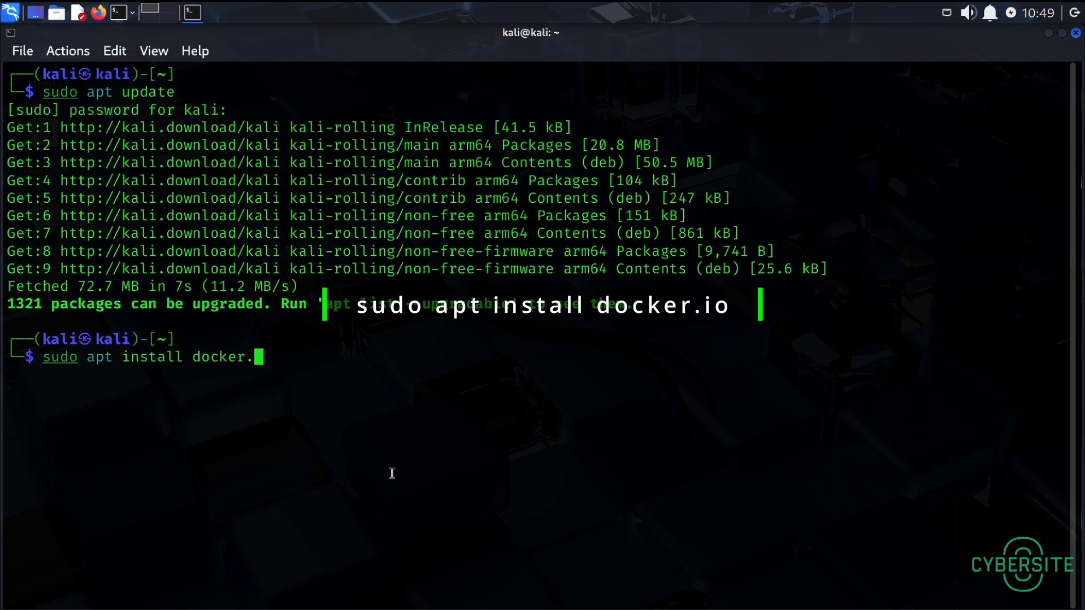
key(Return)
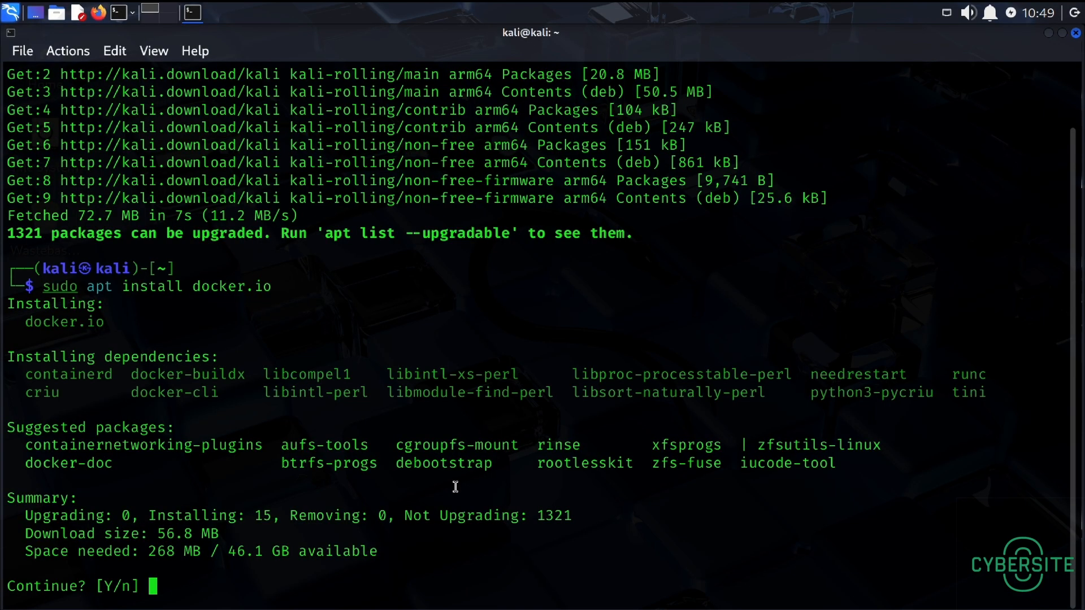
text(Y)
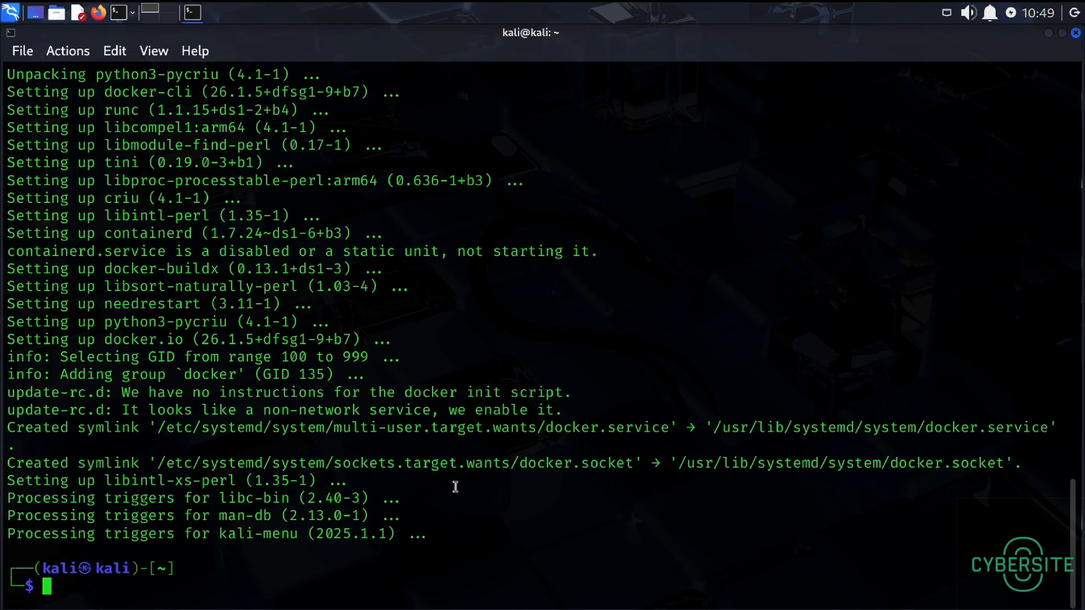
Enable and start Docker with sudo systemctl enable docker --now.
text(sudo apt install docker.io)
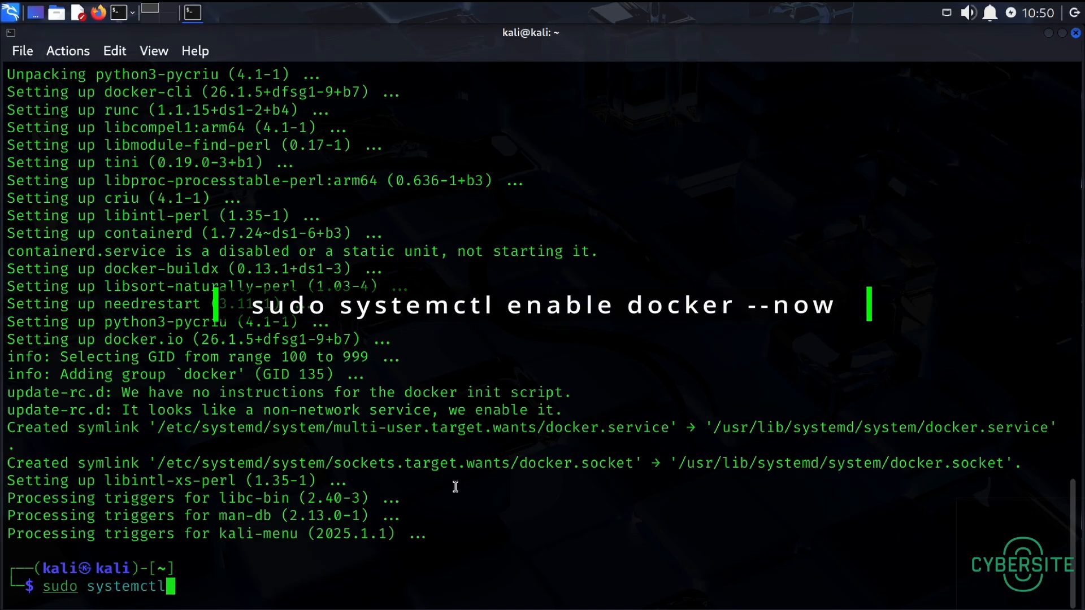
text(en)
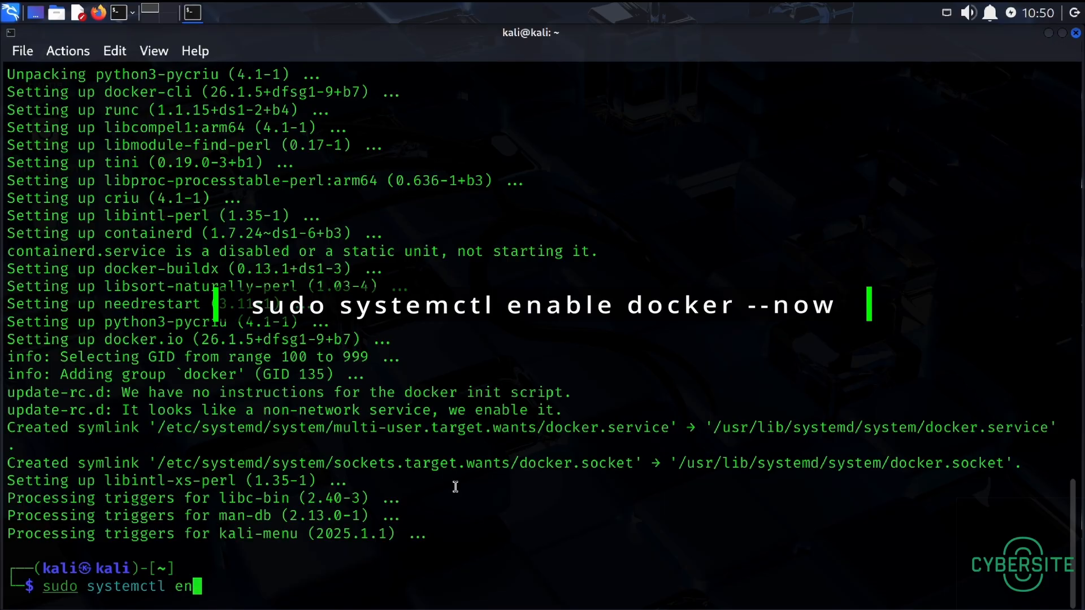
text(able docke)
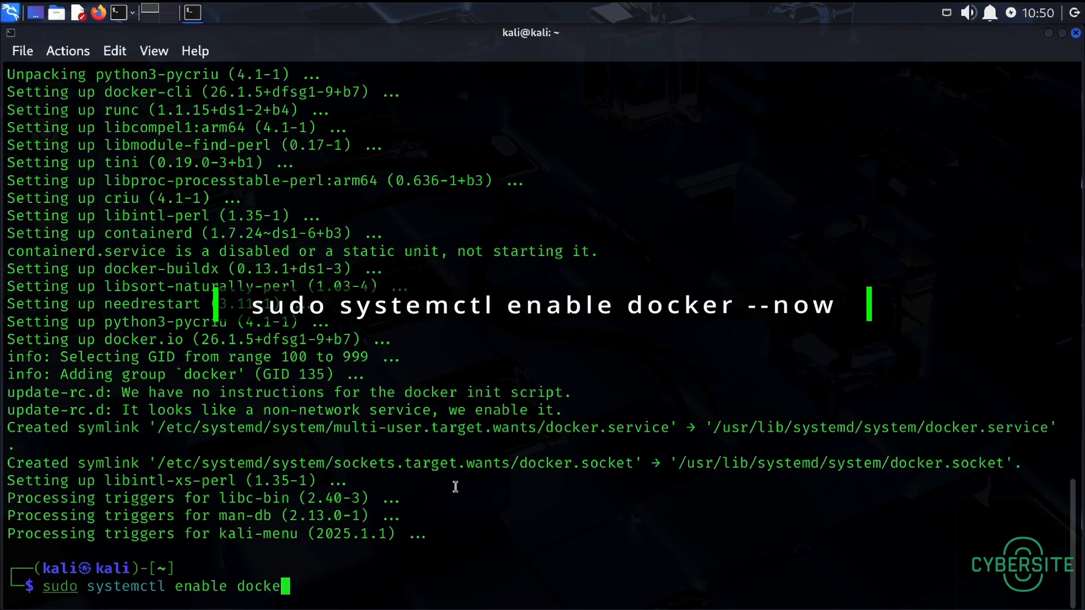
text(--n)
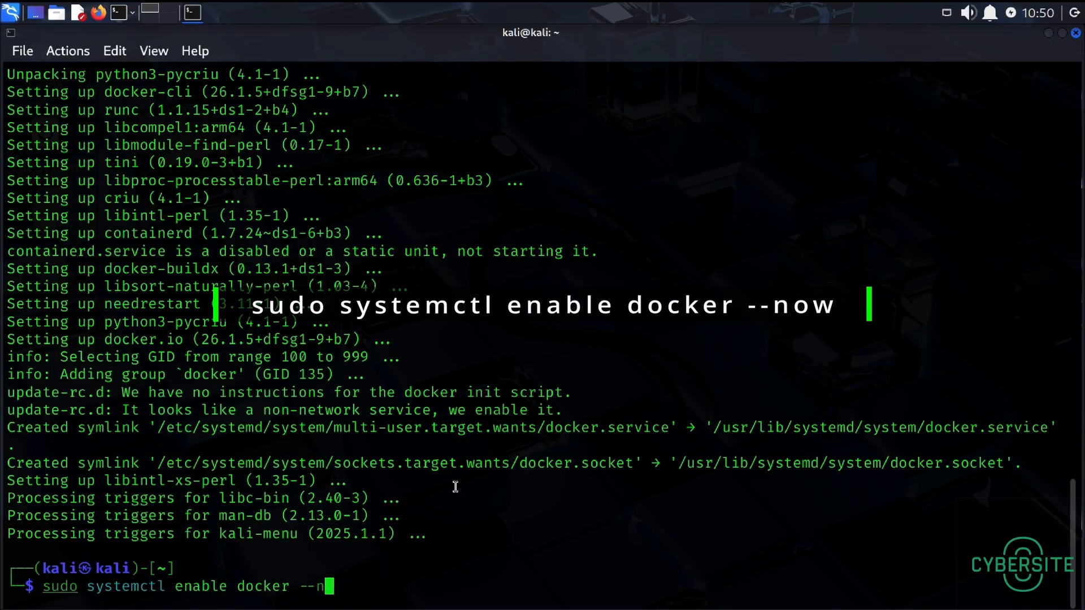
key(Return)
text(sudo service)
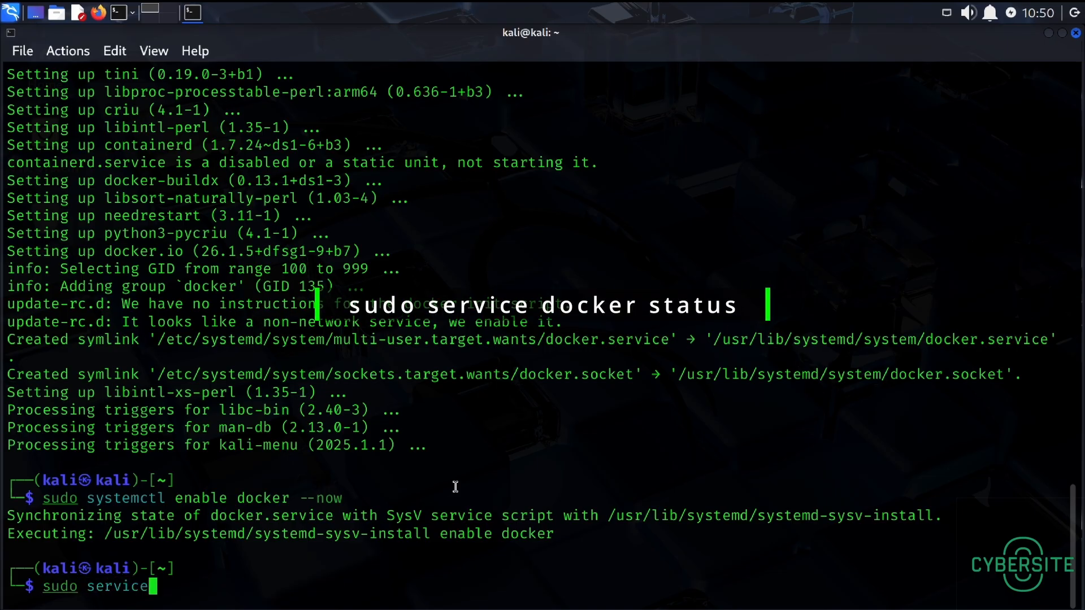
Run sudo service docker status to confirm Docker is active and running.
text(docker)
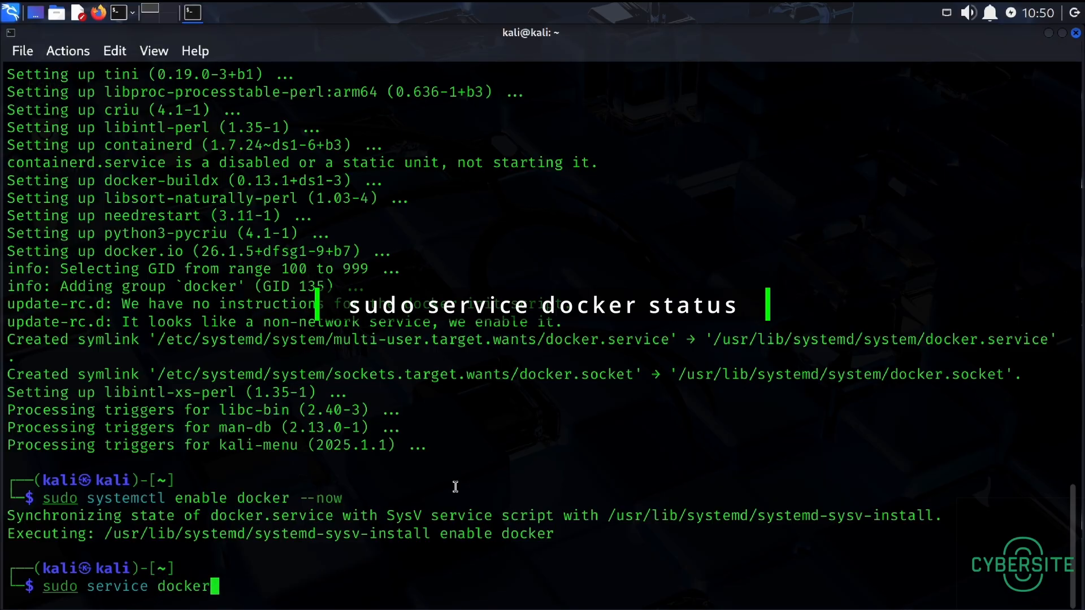
text(statu)
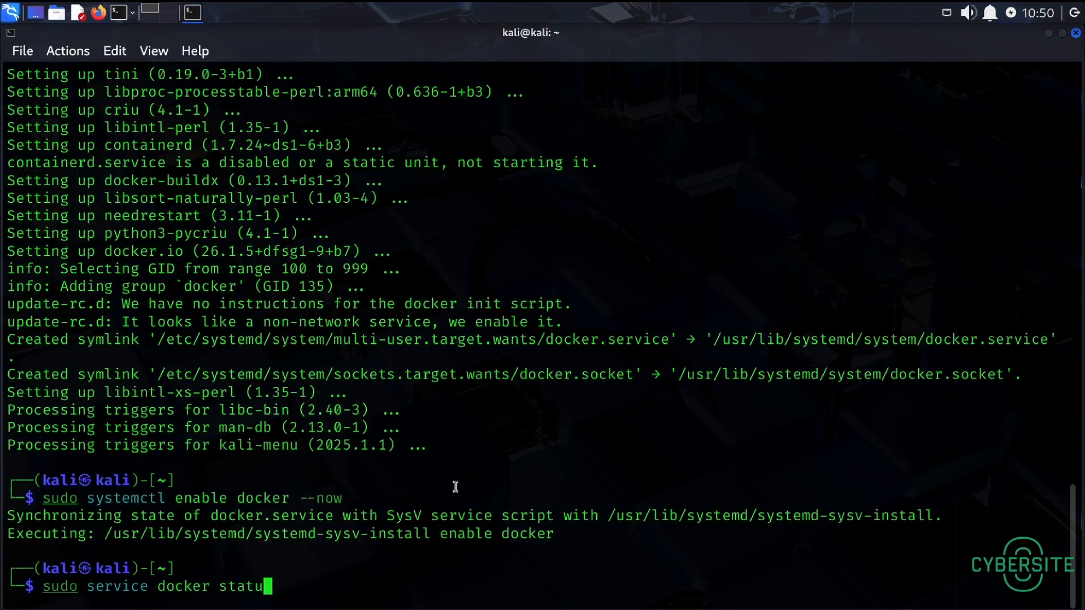
key(Return)
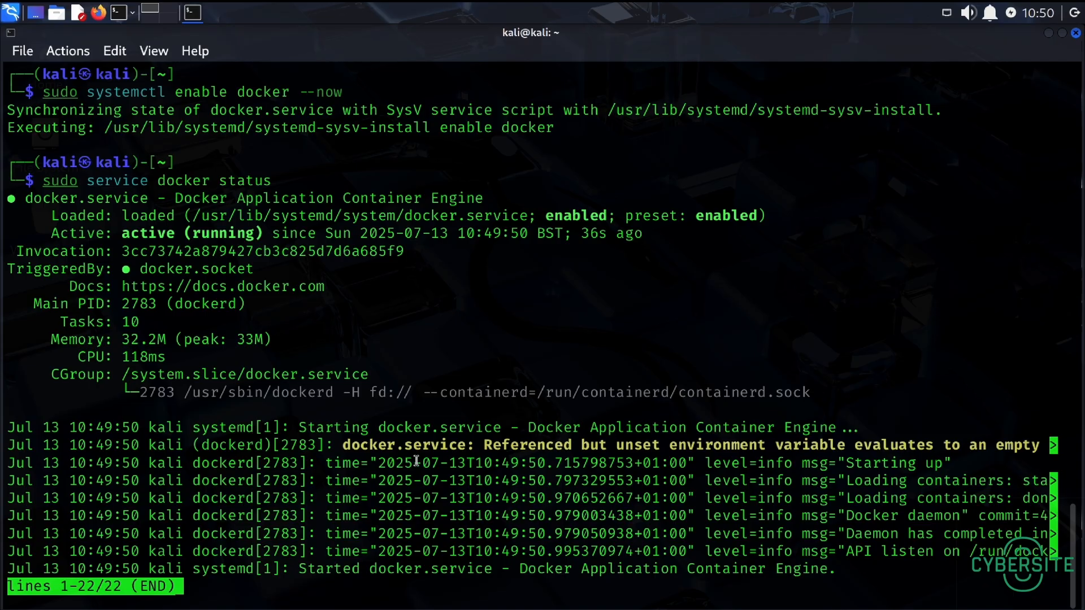
mouse_move(149, 237)
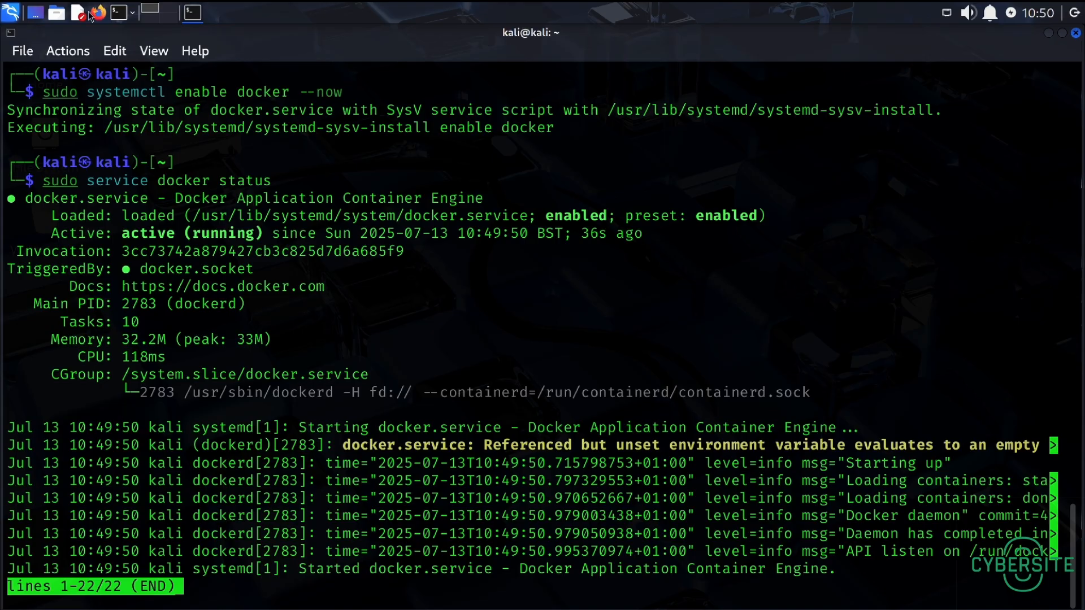
mouse_move(99, 13)
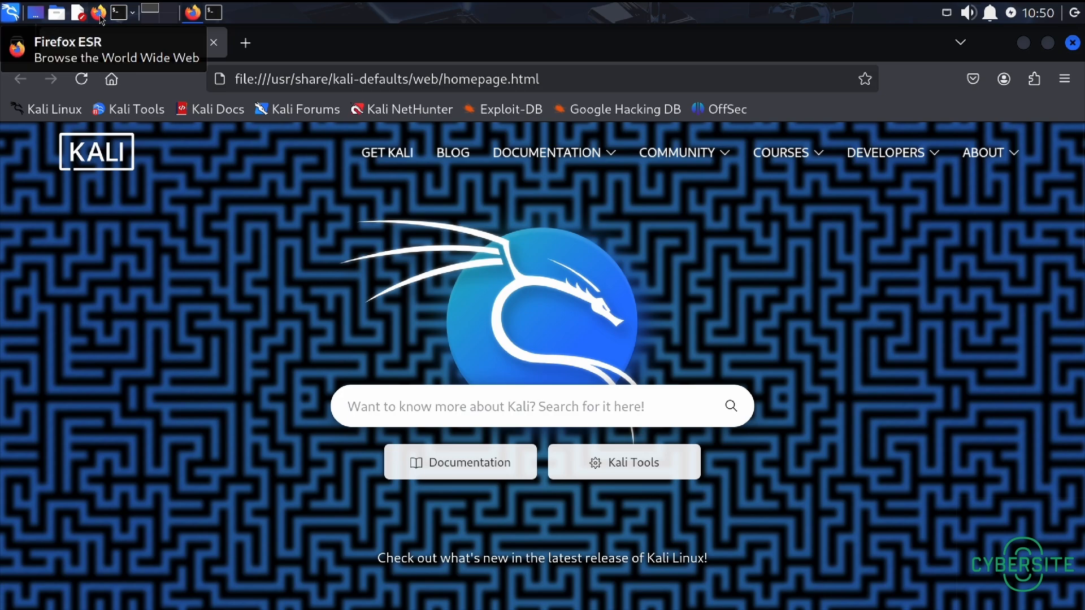
mouse_move(326, 96)
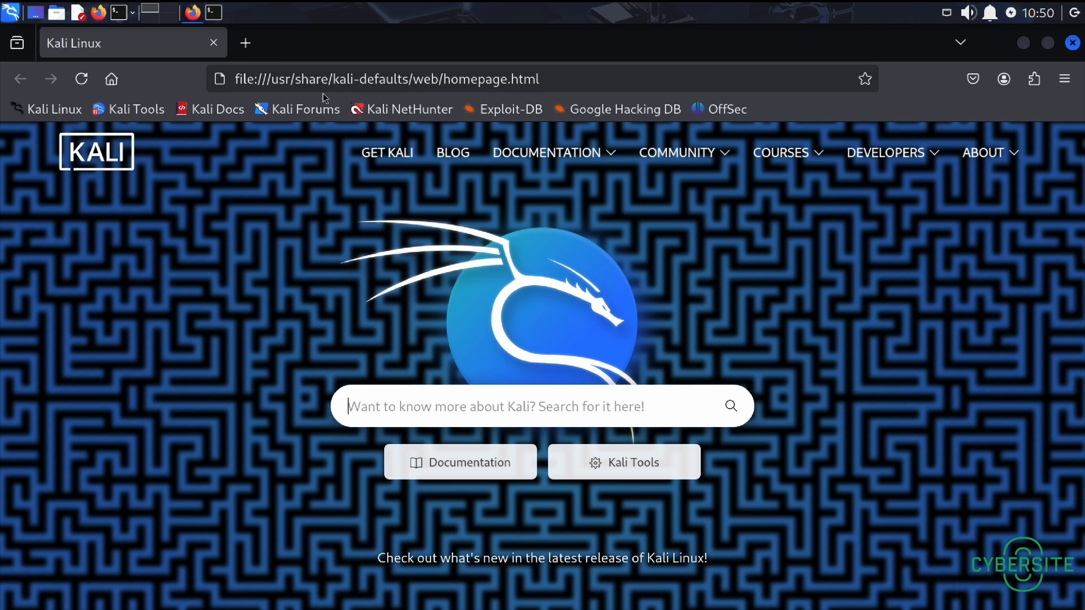
Search Google for 'owasp juice shop docker' and open the bkimminich/juice-shop Docker Hub result.
text(owasp jui)
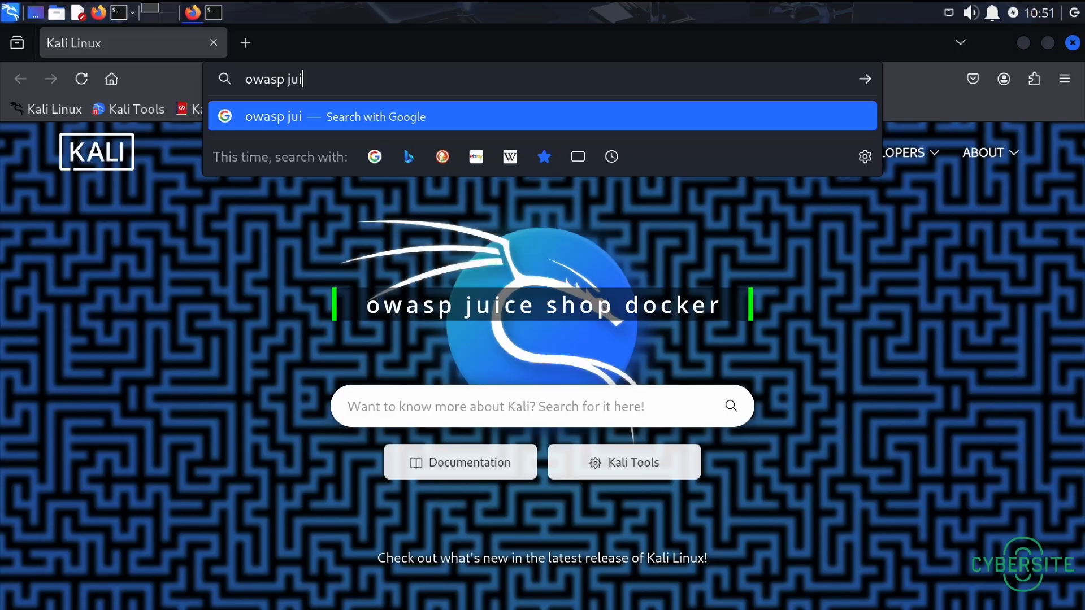
text(ce shop)
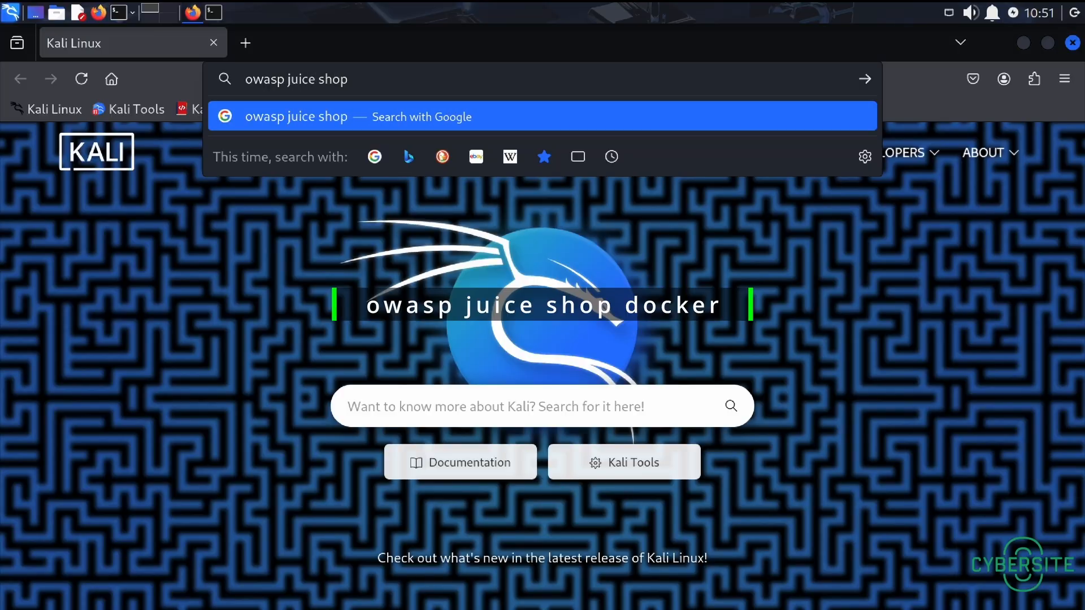
text(docker)
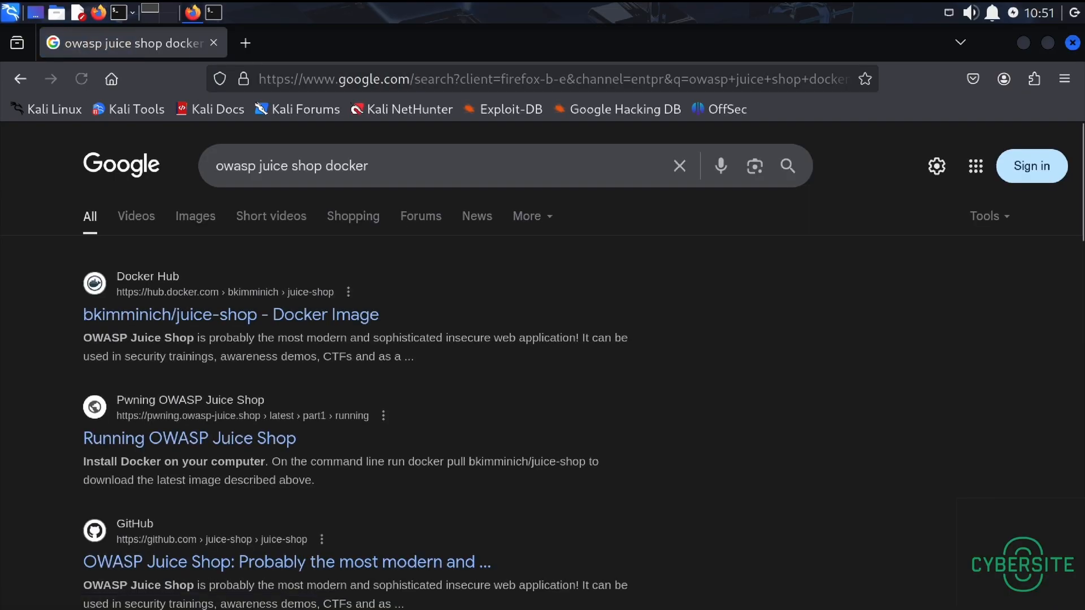
mouse_move(230, 315)
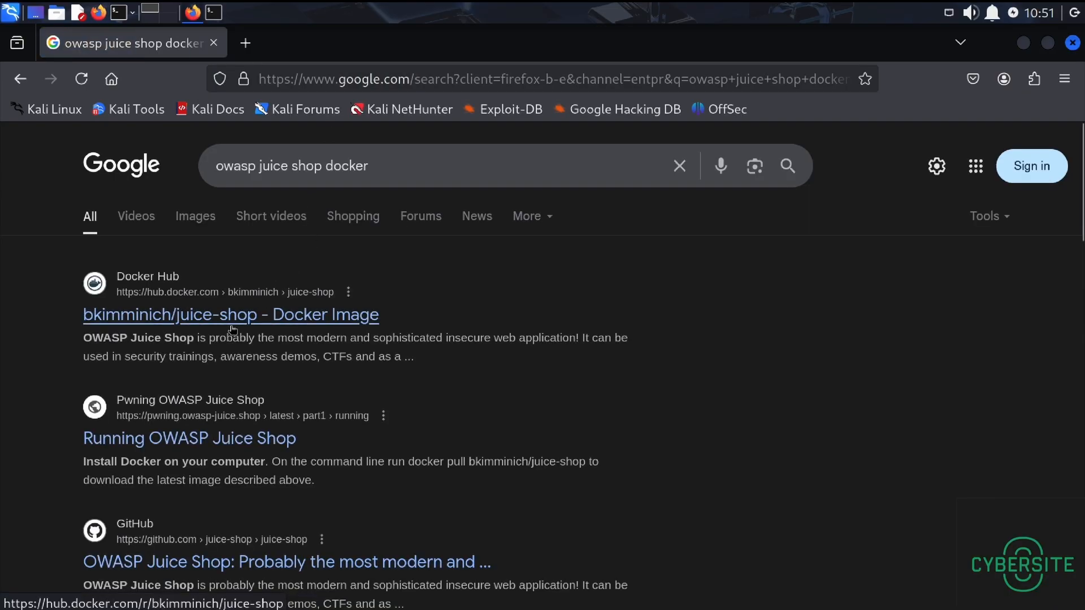
mouse_move(185, 320)
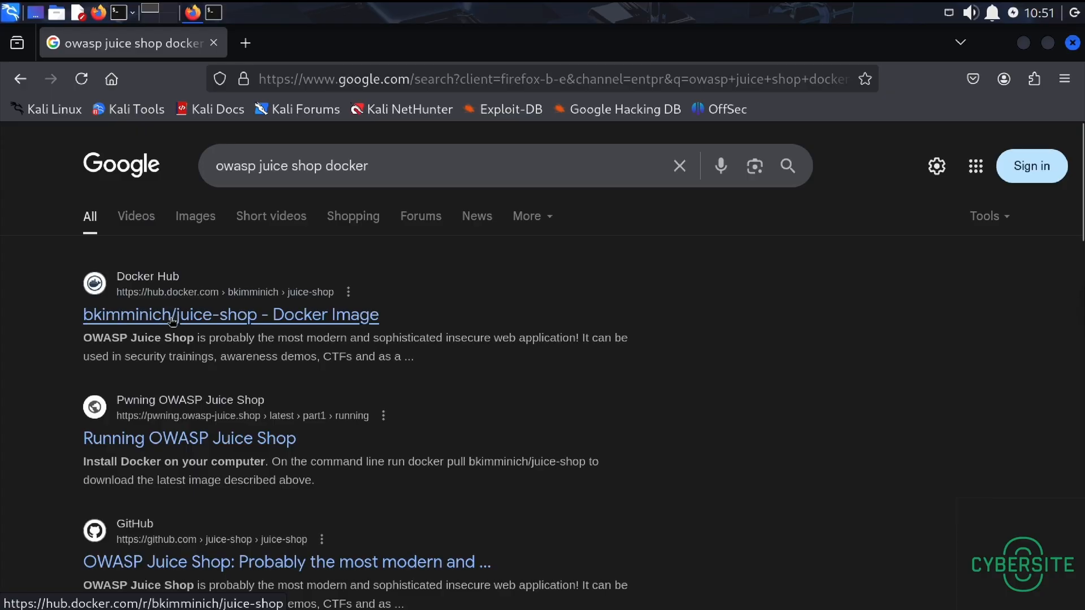
mouse_move(228, 324)
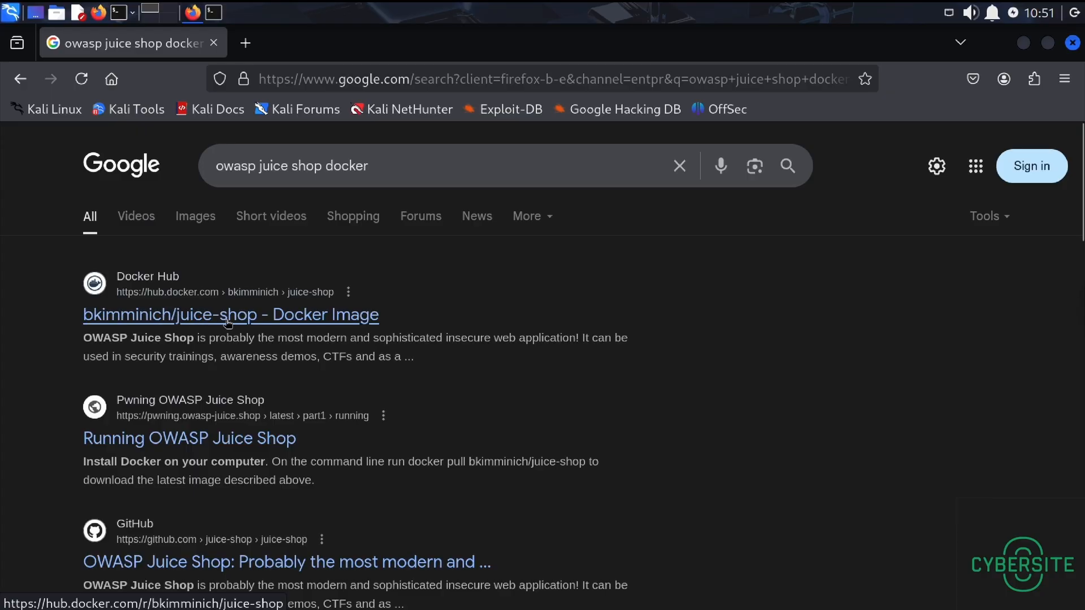
click(231, 315)
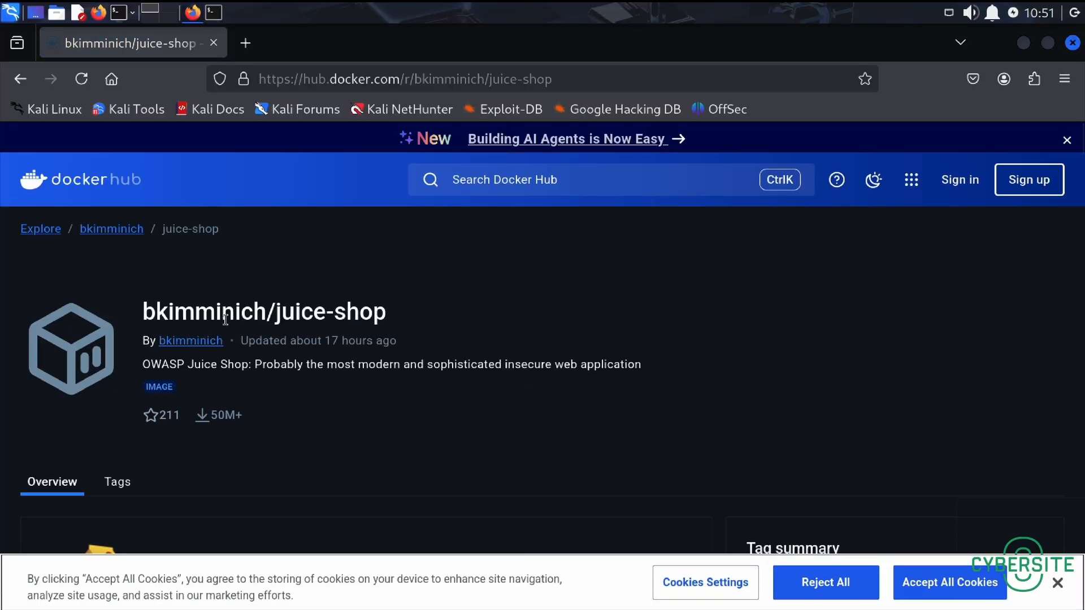
Copy 'docker pull bkimminich/juice-shop' from Docker Hub's Docker Container section and return to the terminal.
scroll(down, 3)
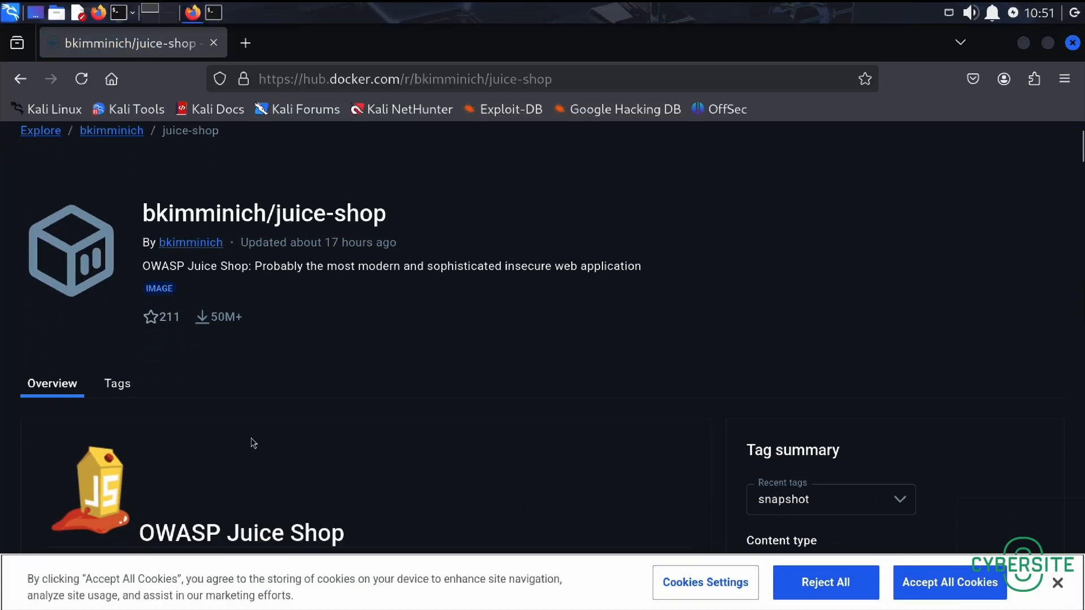
scroll(down, 3)
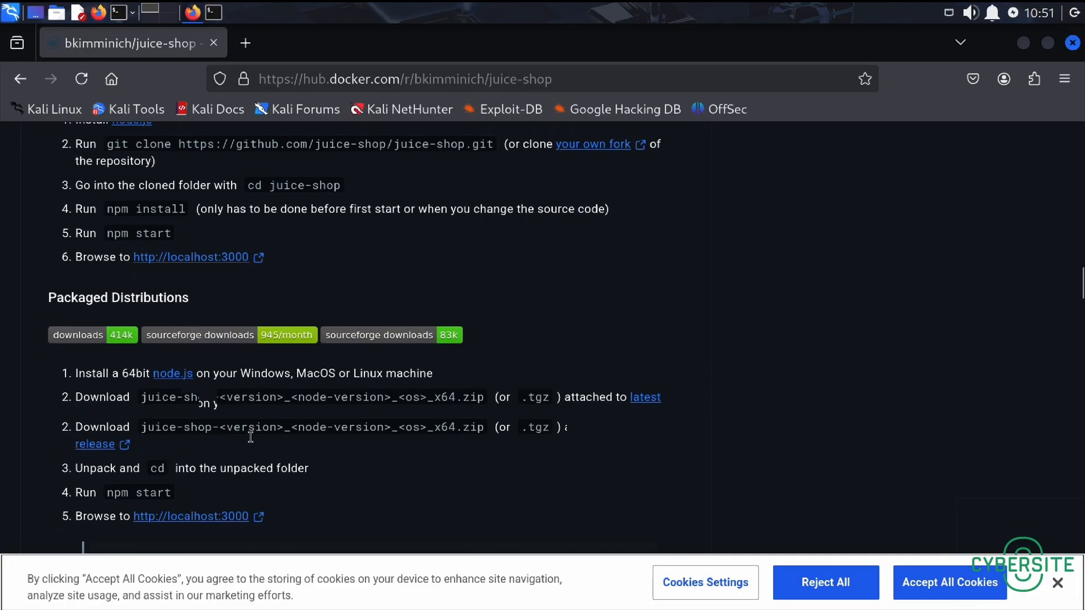
scroll(down, 3)
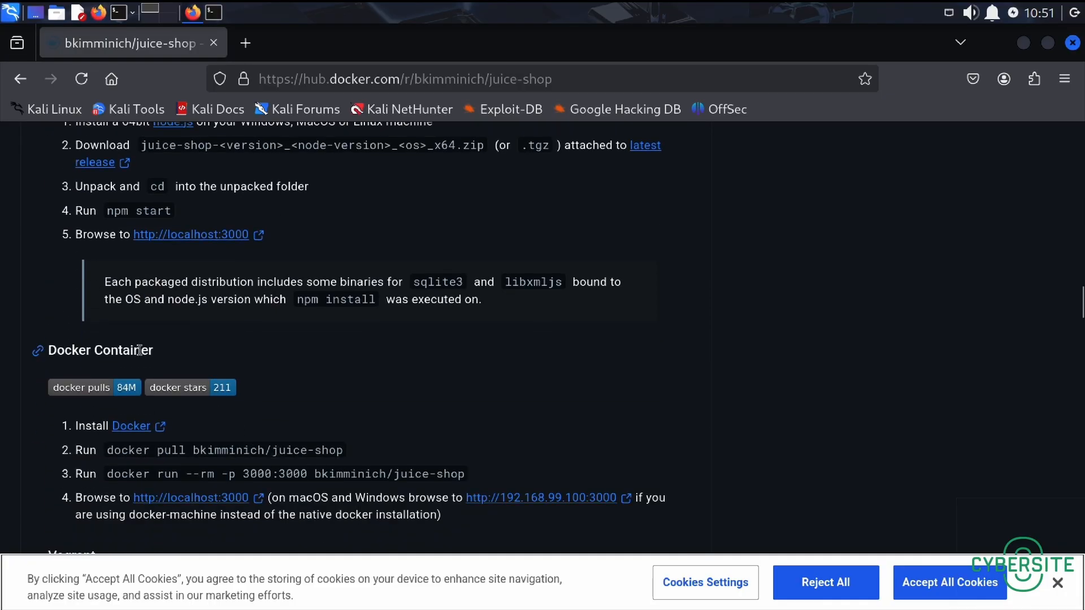
mouse_move(168, 348)
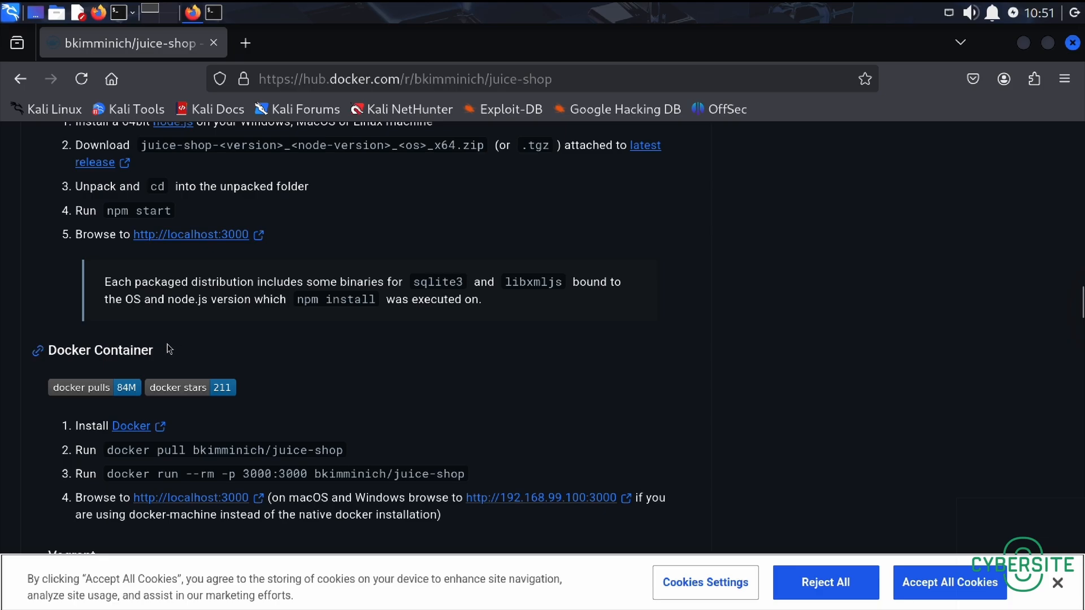
mouse_move(206, 491)
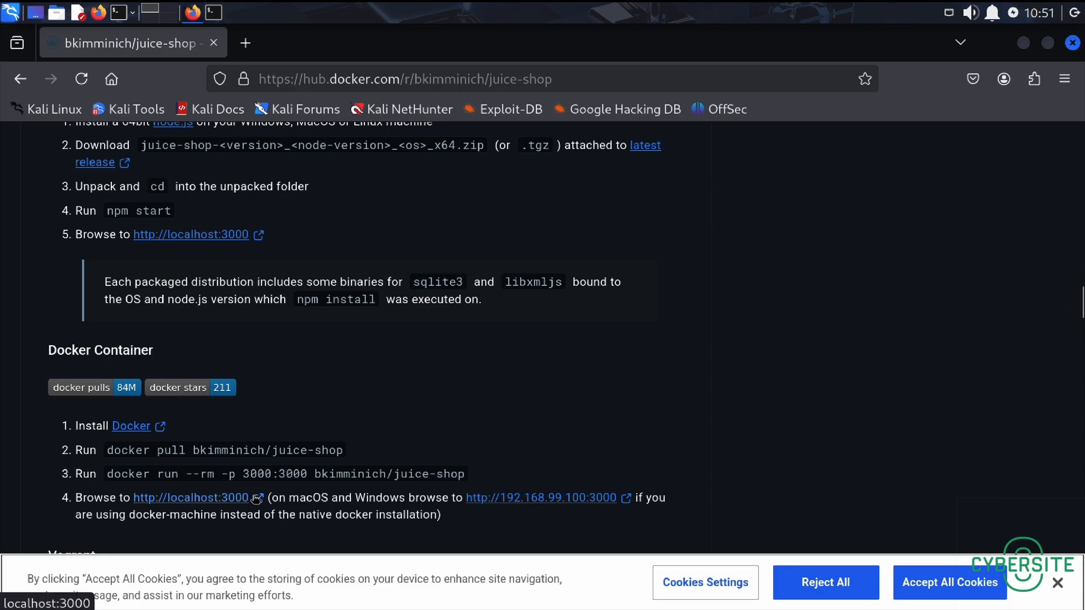
mouse_move(250, 477)
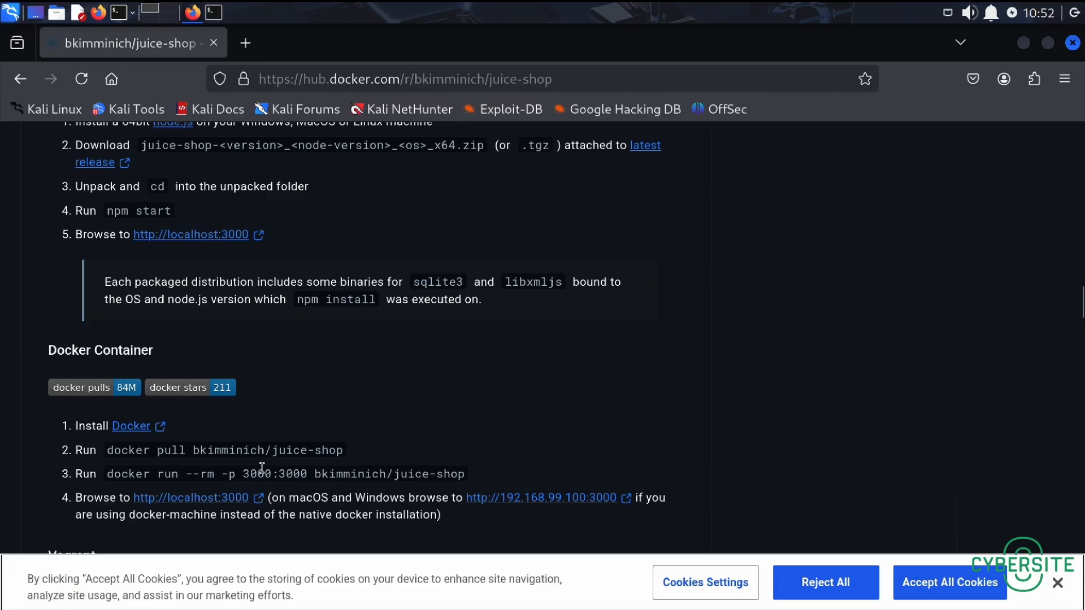
mouse_move(237, 447)
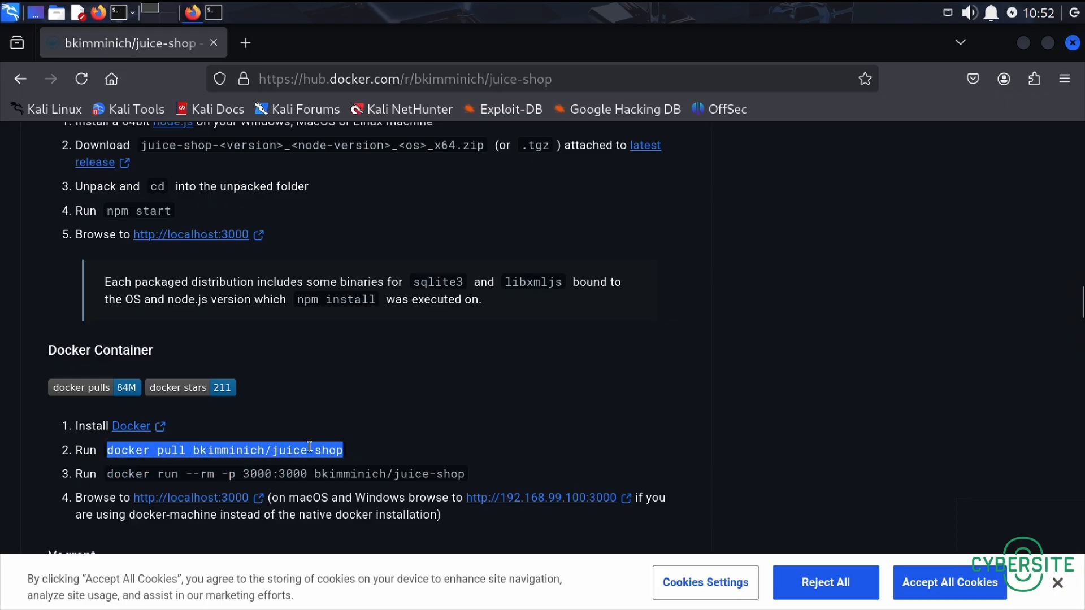
mouse_move(339, 265)
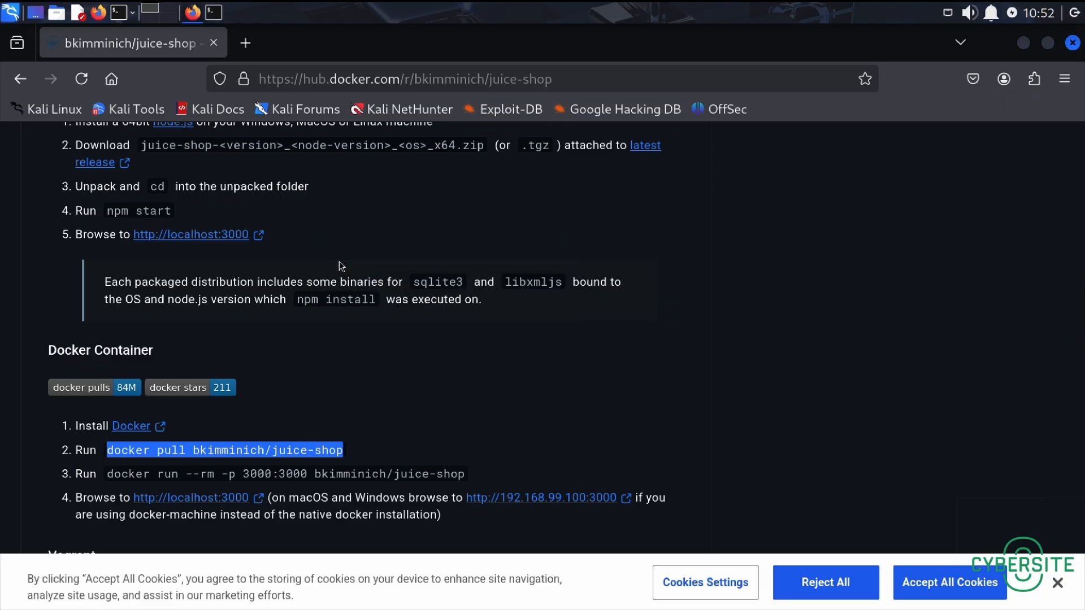
click(192, 13)
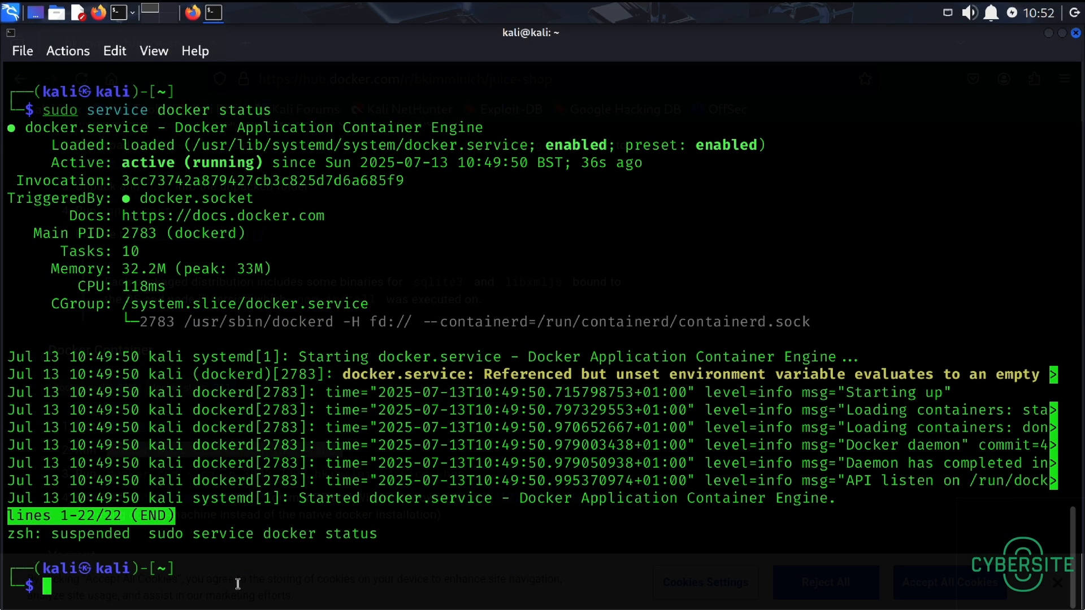
Paste the docker pull bkimminich/juice-shop command after sudo in QTerminal.
text(sudo service docker status)
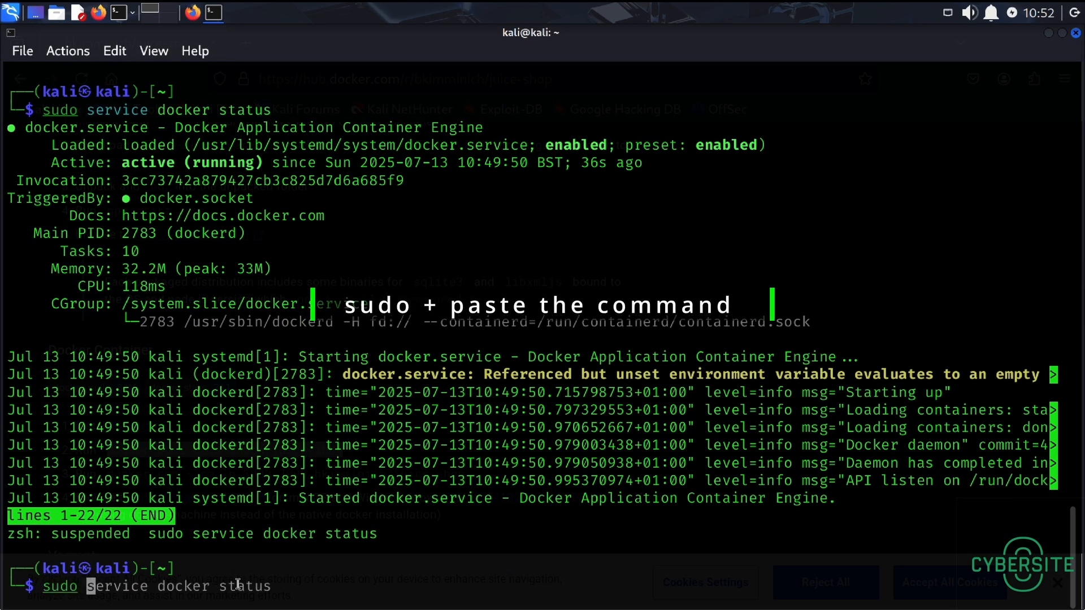
right_click(242, 357)
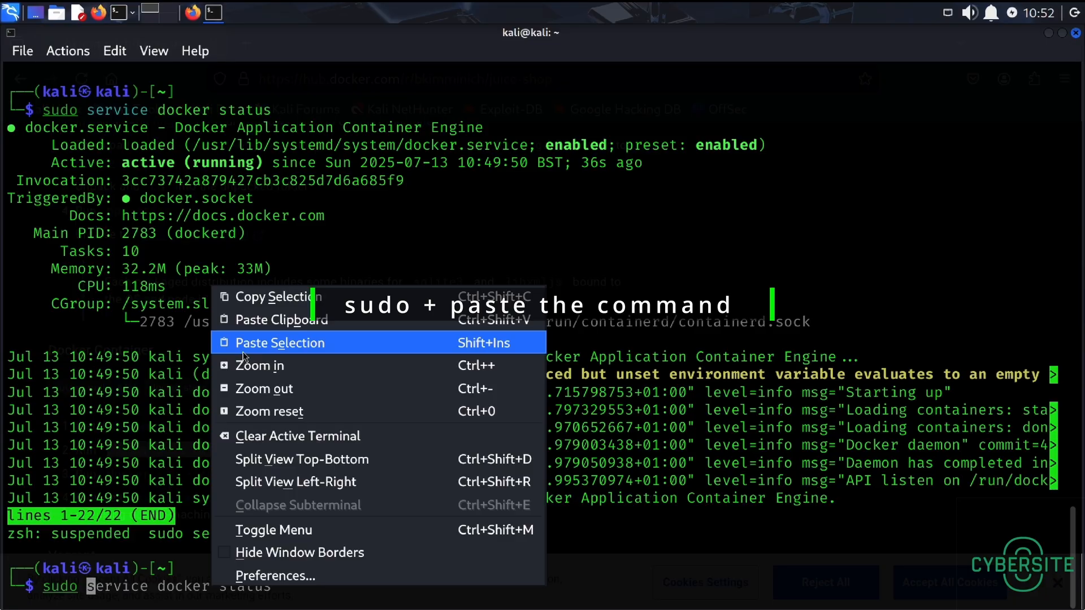
click(279, 342)
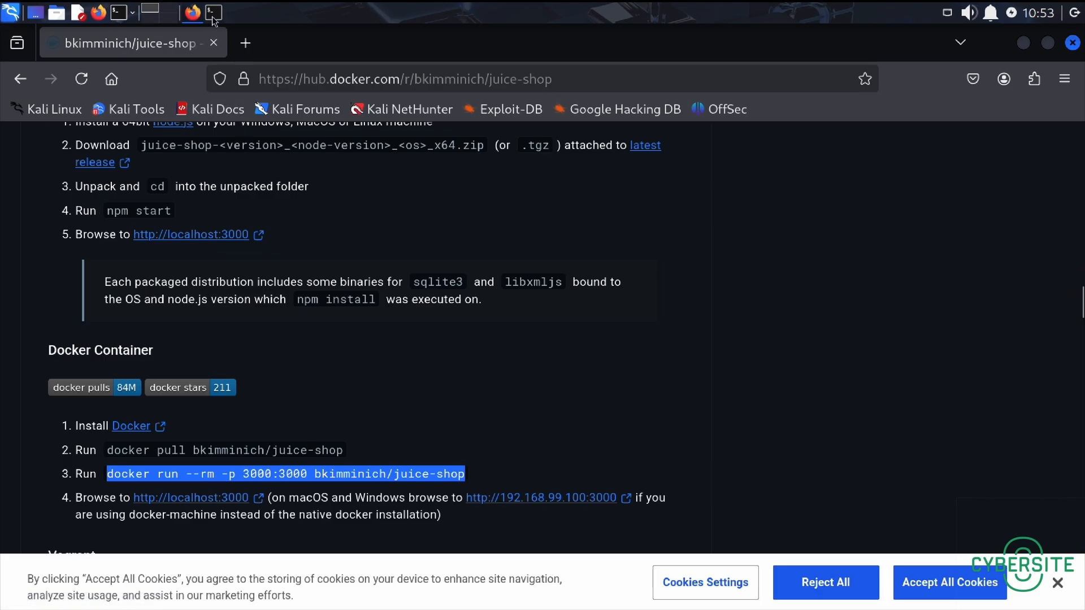
Run sudo docker run --rm -p 3000:3000 bkimminich/juice-shop until it listens on port 3000.
click(214, 12)
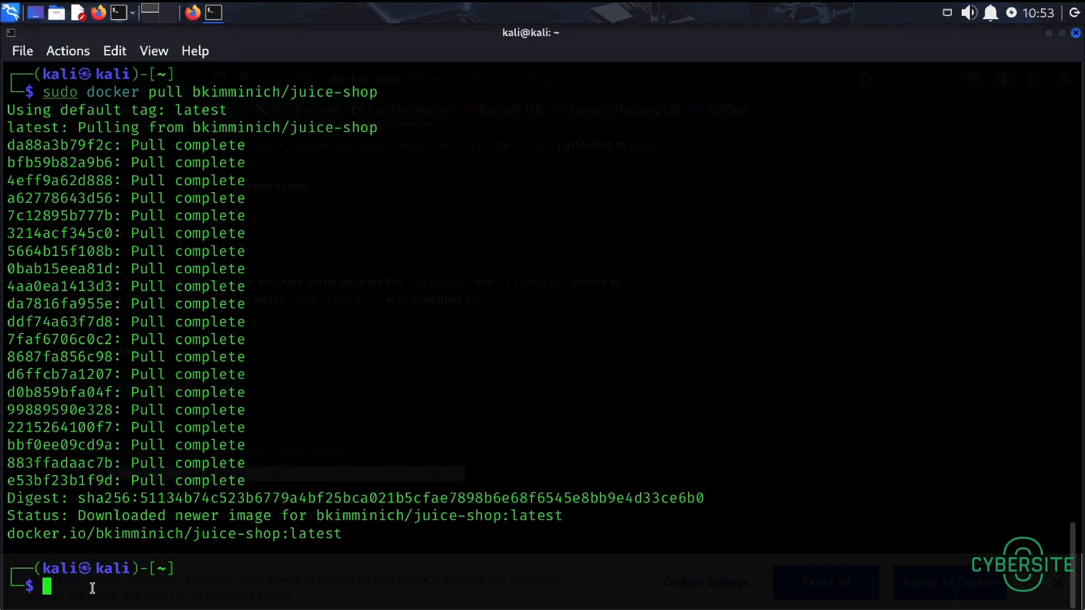
text(sudo docker pull bkimminich/juice-shop)
text(sudo docker run --rm -p 3000:3000 bkimminich/juice-shop)
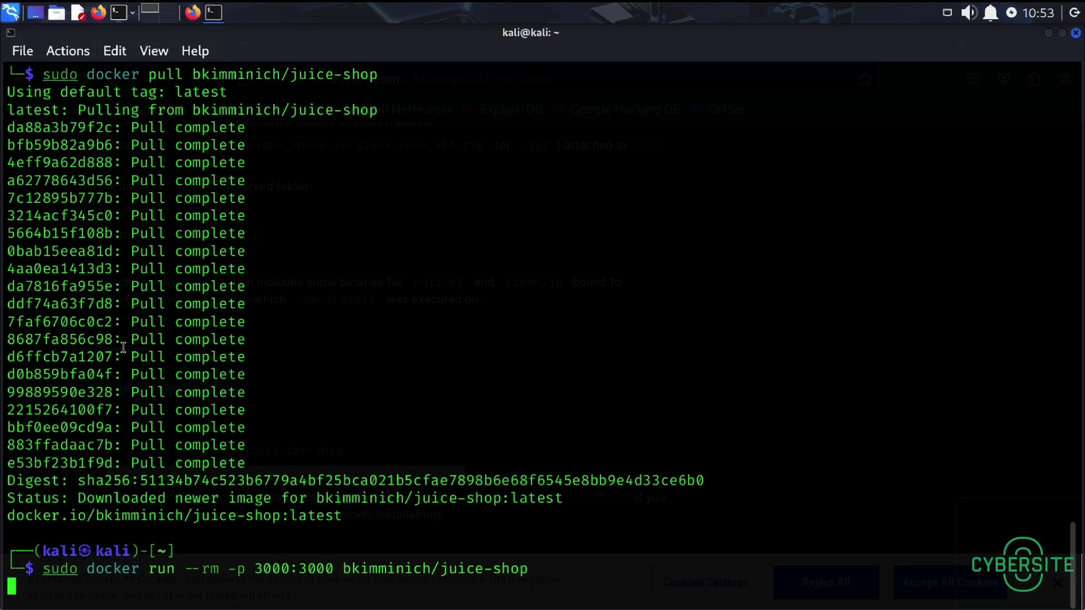
key(Return)
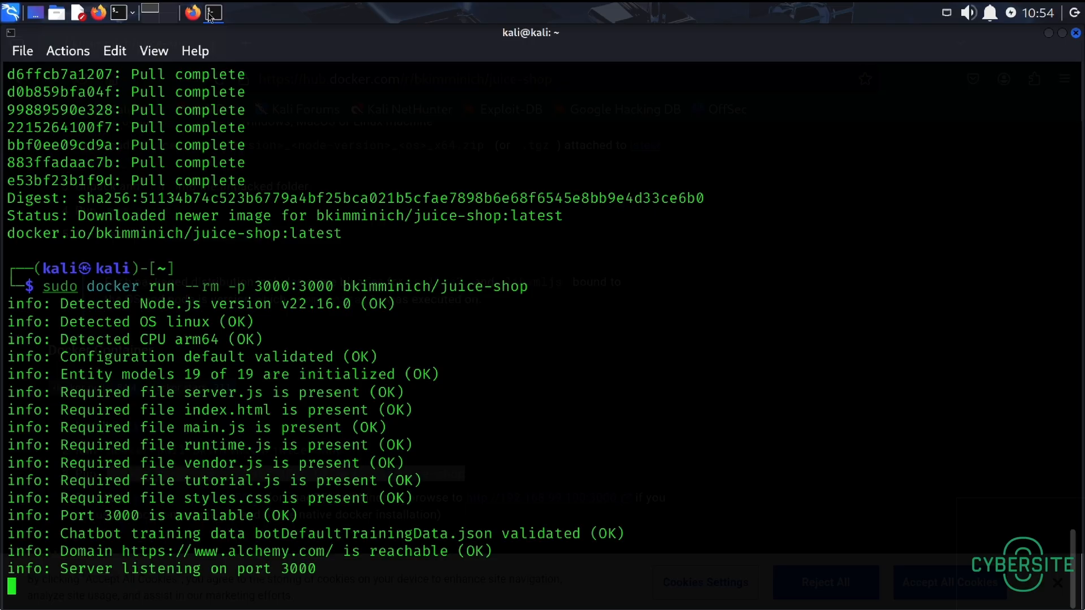
mouse_move(210, 18)
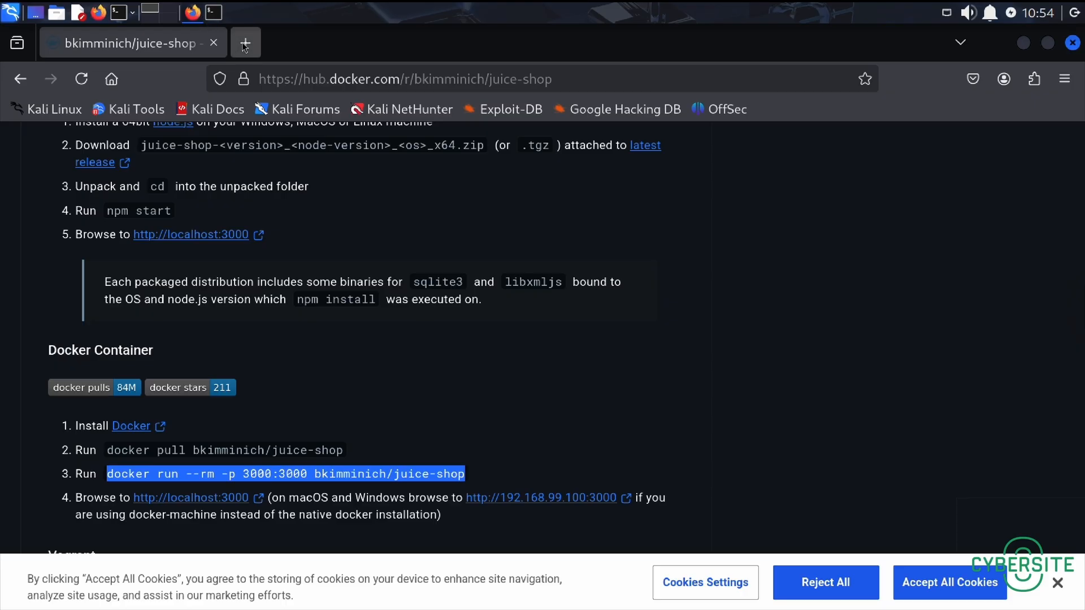
Load localhost:3000 in a new Firefox tab.
click(245, 43)
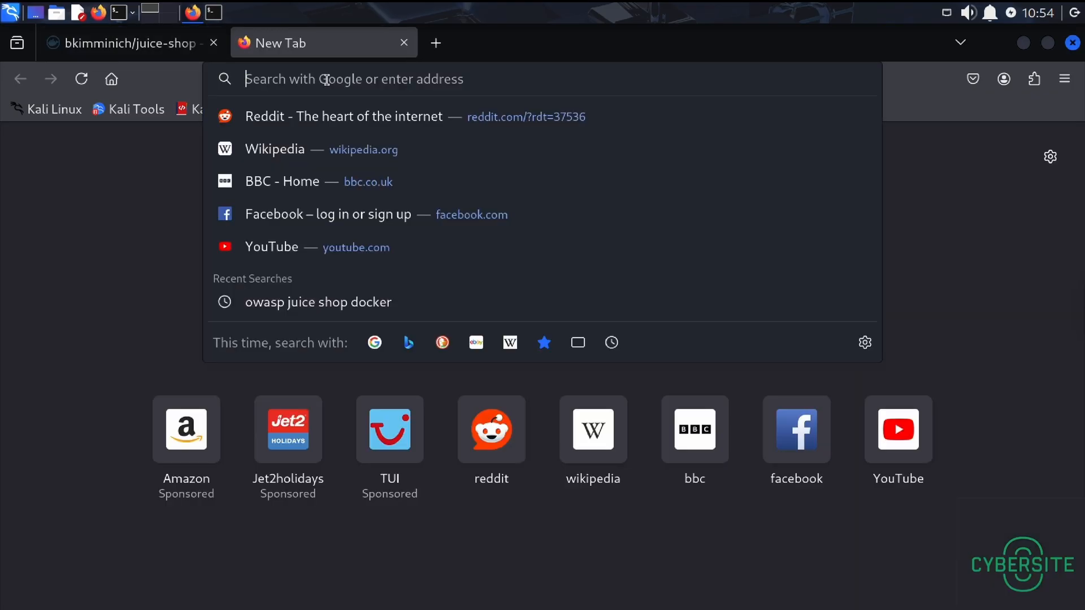
text(localhost)
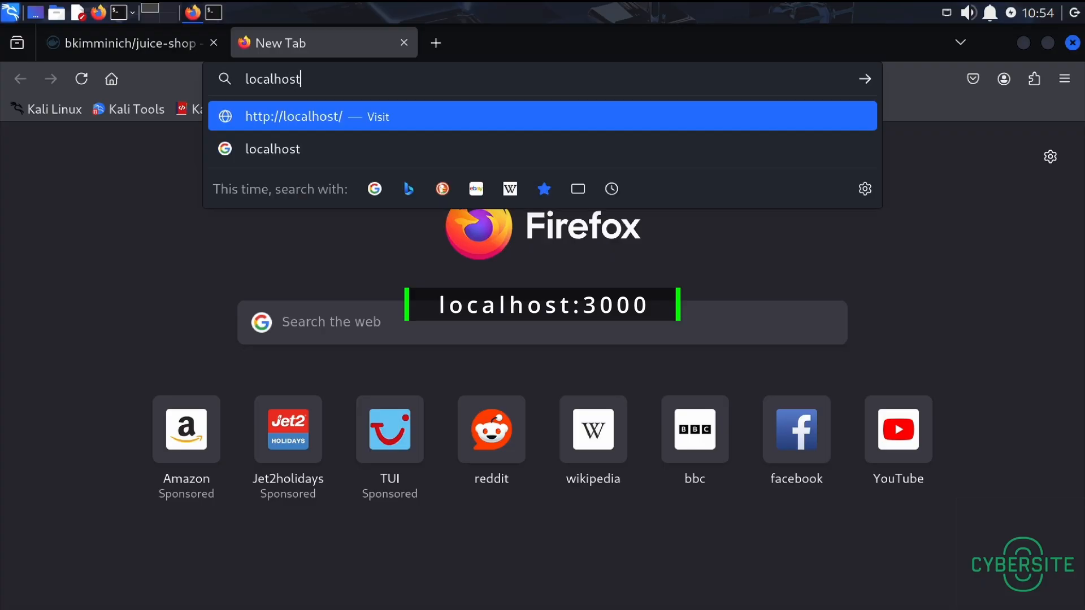
text(:3000/#/)
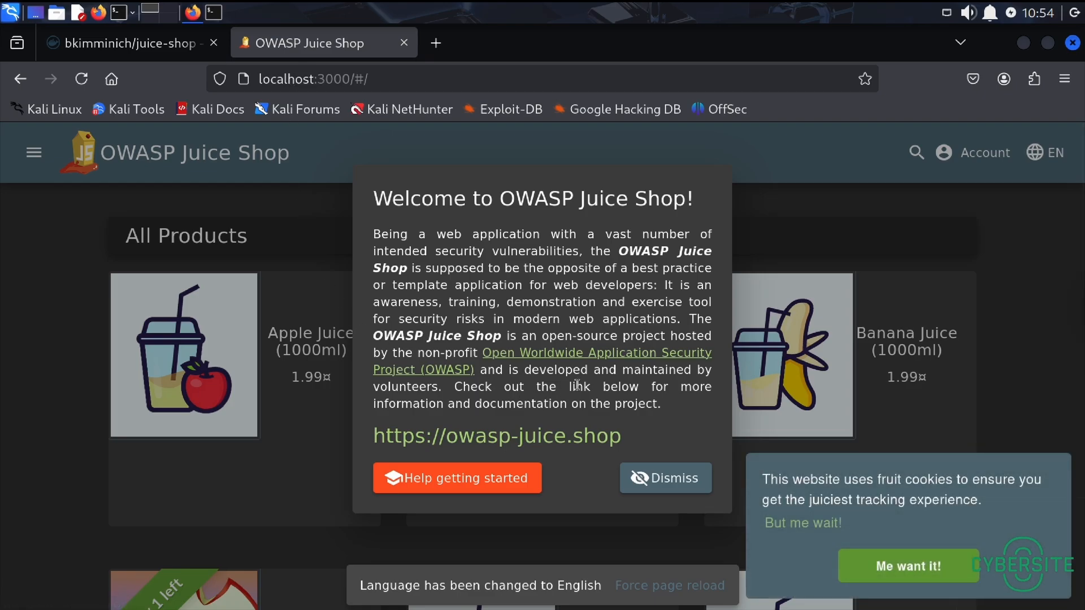
mouse_move(665, 478)
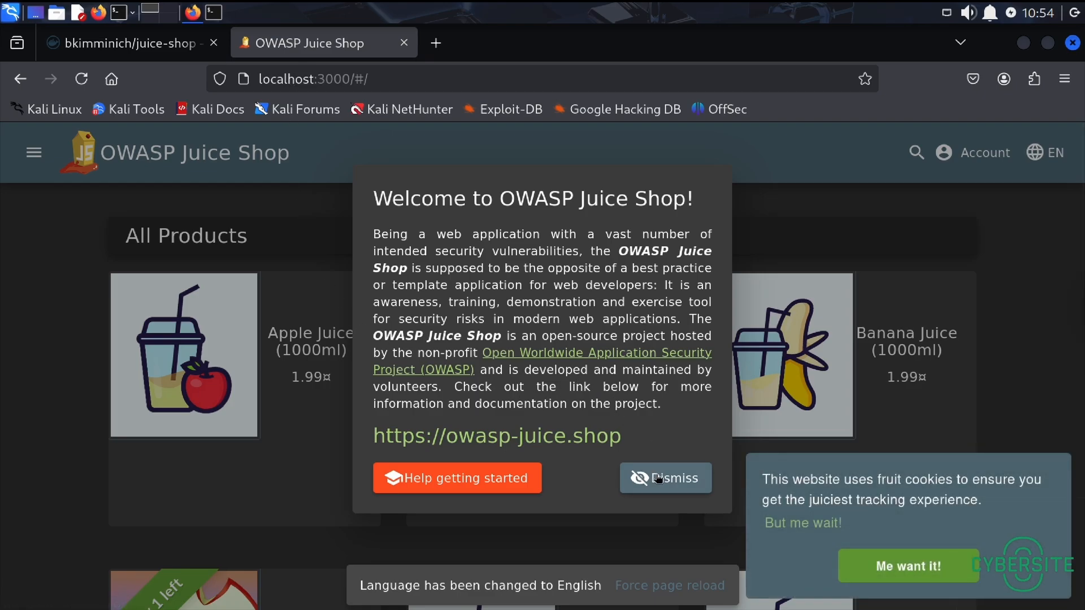
Dismiss the Juice Shop welcome dialog, scroll All Products, and return to the server log.
click(665, 478)
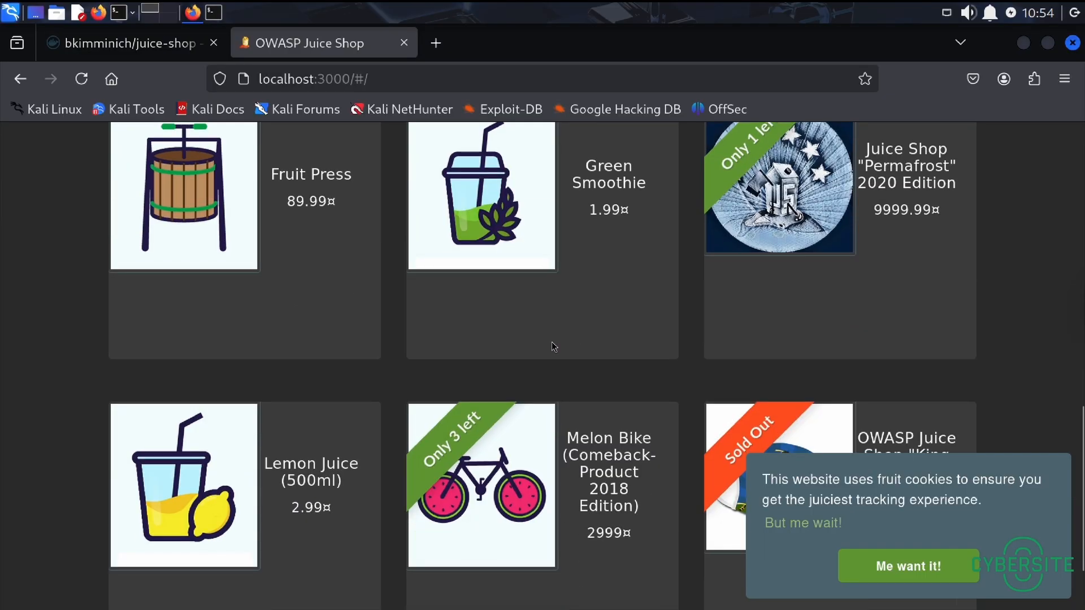
scroll(down, 3)
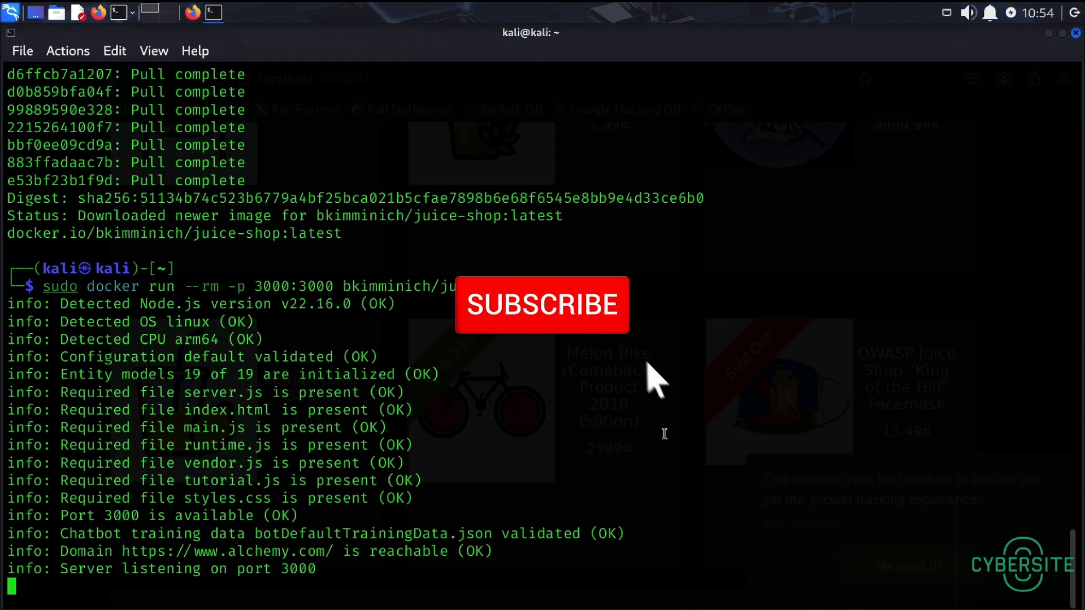
click(542, 304)
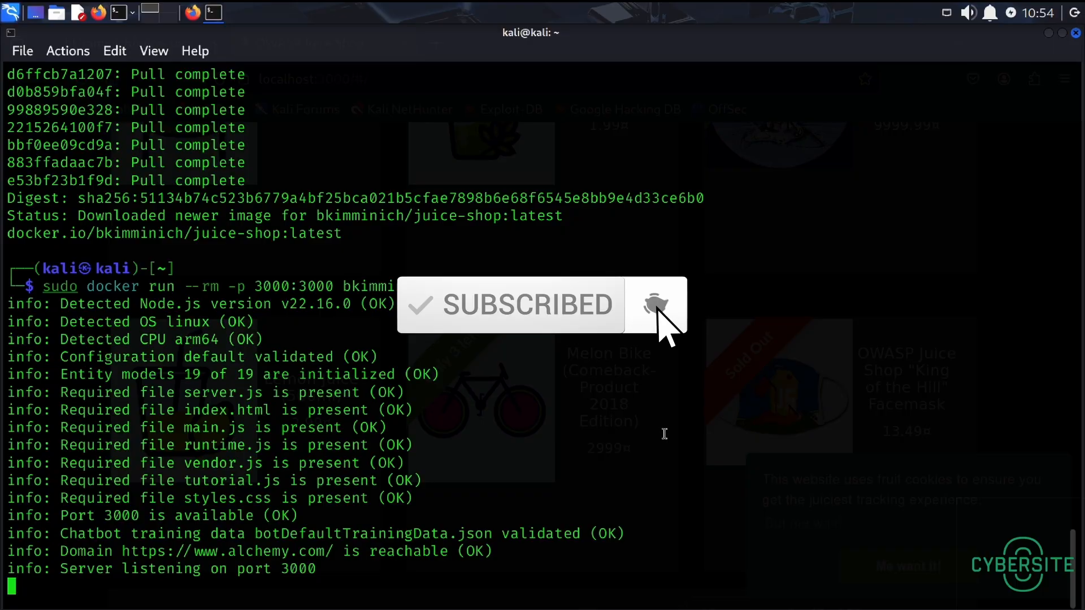